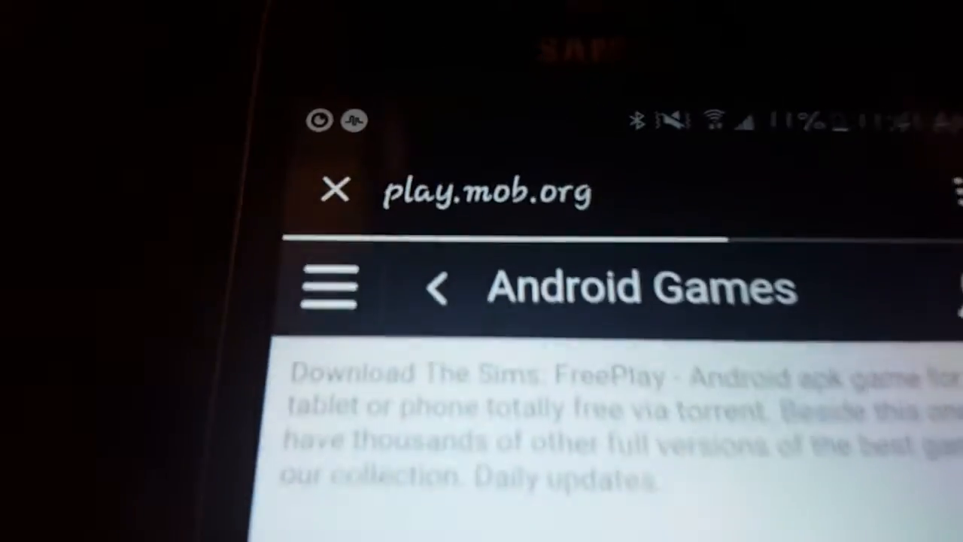
scroll(down, 3)
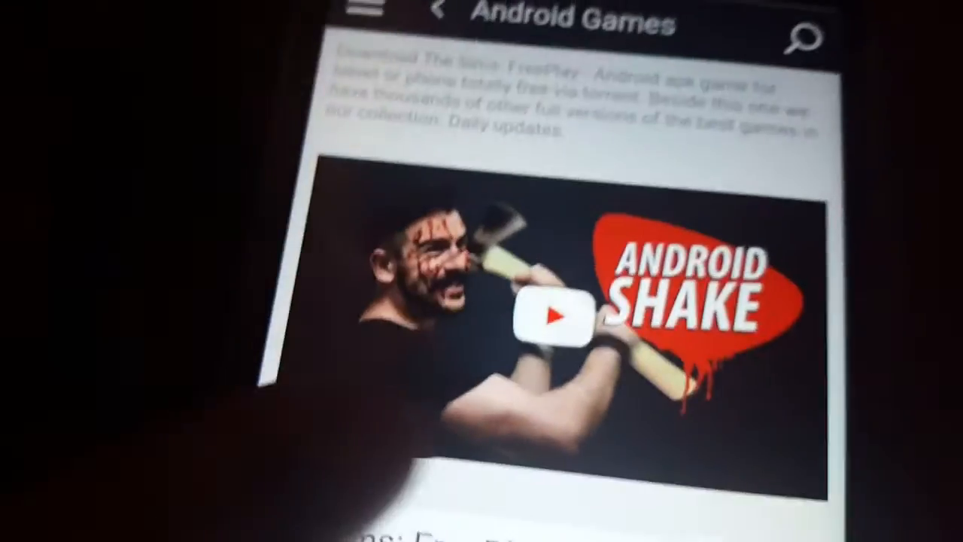